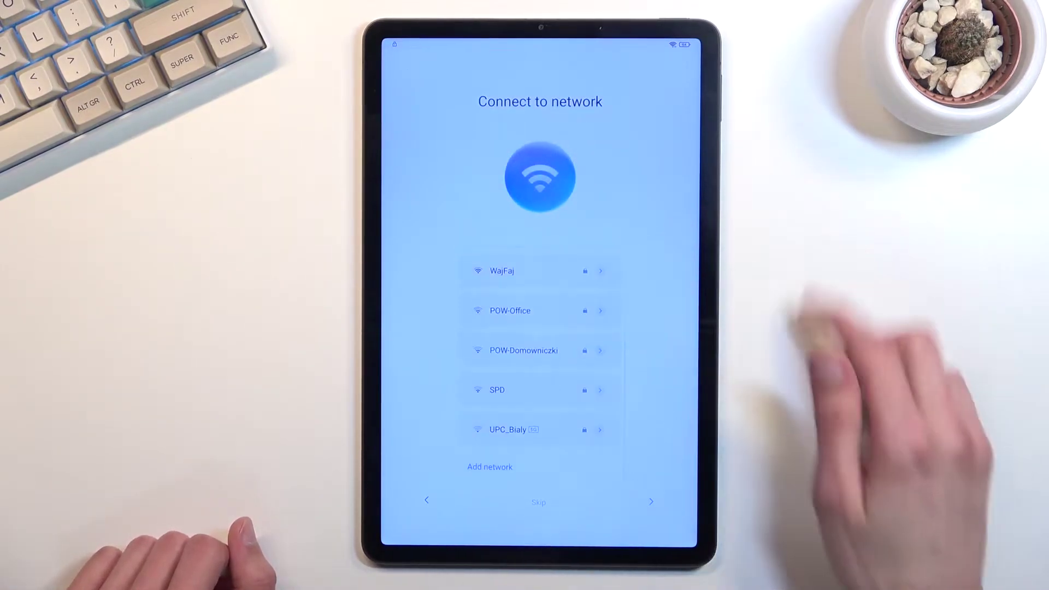
Start adding a network manually and type 'you' as the network name to reach help search.
{"action": "left_click", "coordinate": [490, 467]}
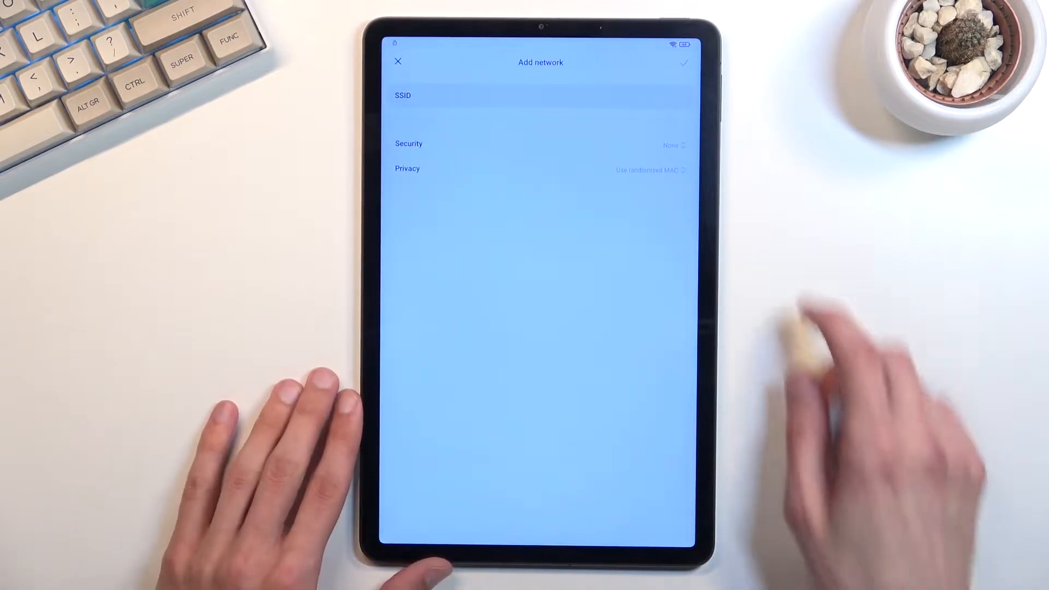
{"action": "left_click", "coordinate": [538, 95]}
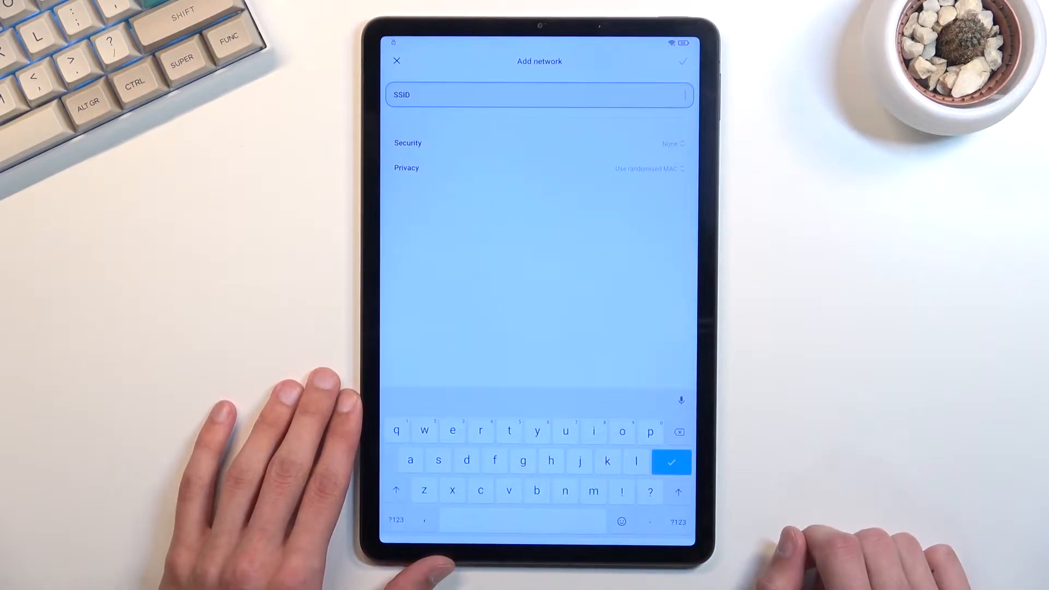
{"action": "type", "text": "you"}
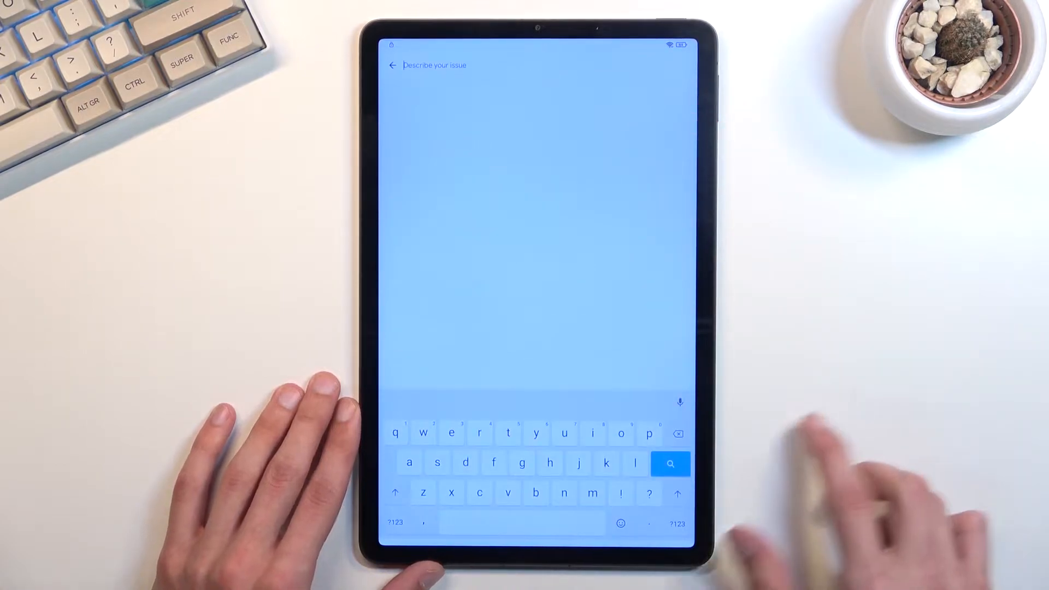
Search help for 'dele' and follow the 'Delete or disable apps' article to App info.
{"action": "type", "text": "delete"}
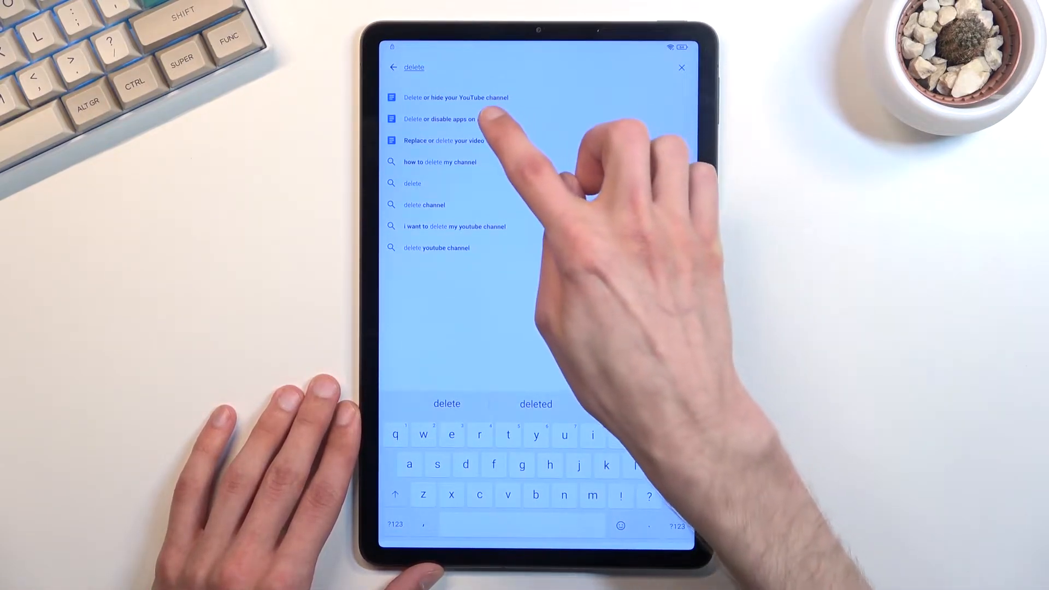
{"action": "left_click", "coordinate": [443, 119]}
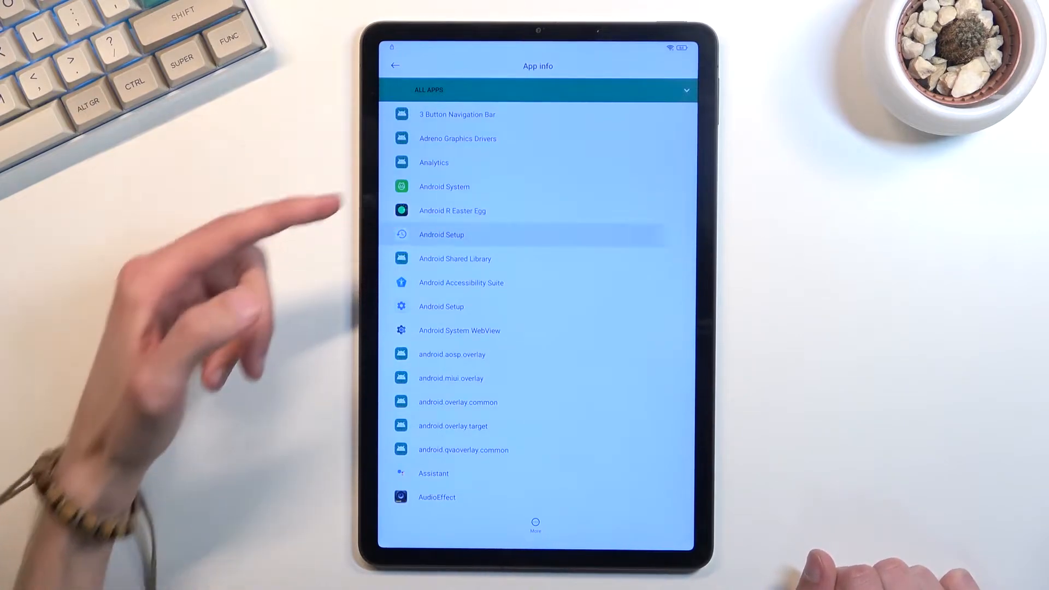
Check the first Android Setup app, then force stop the second Android Setup app.
{"action": "left_click", "coordinate": [441, 235]}
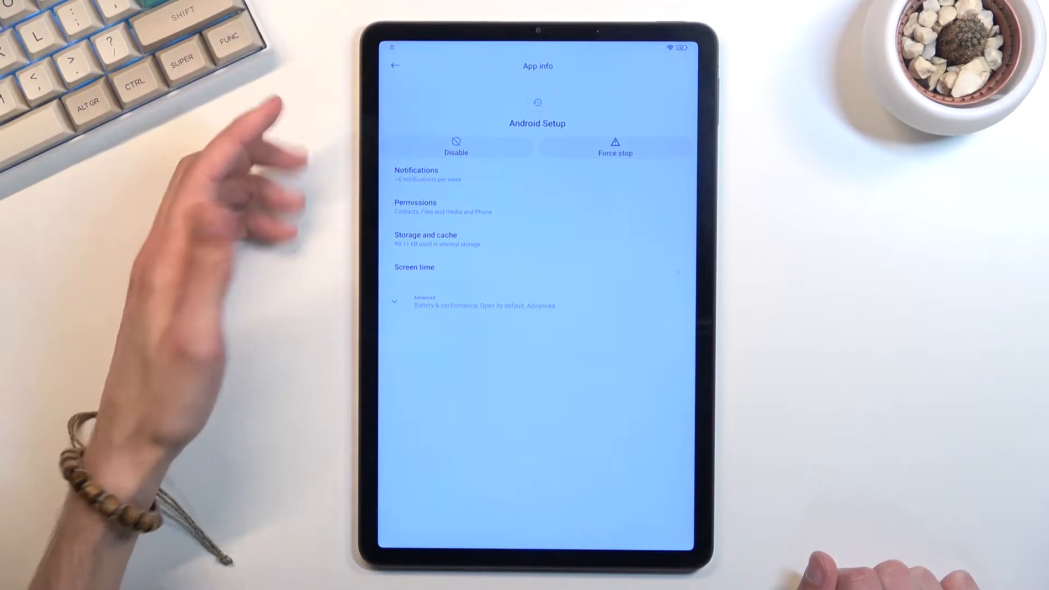
{"action": "left_click", "coordinate": [456, 146]}
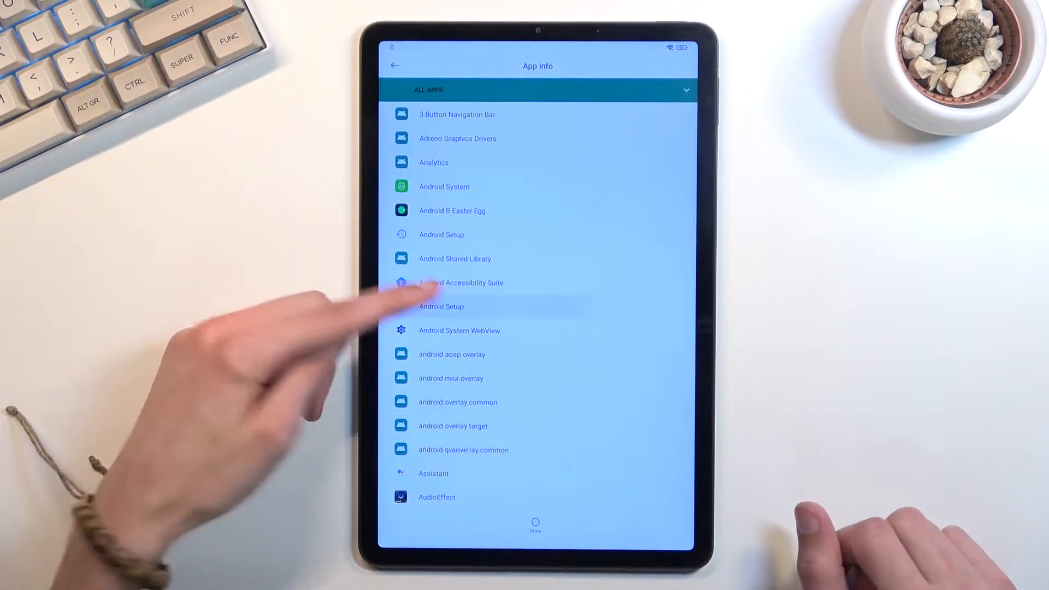
{"action": "left_click", "coordinate": [442, 306]}
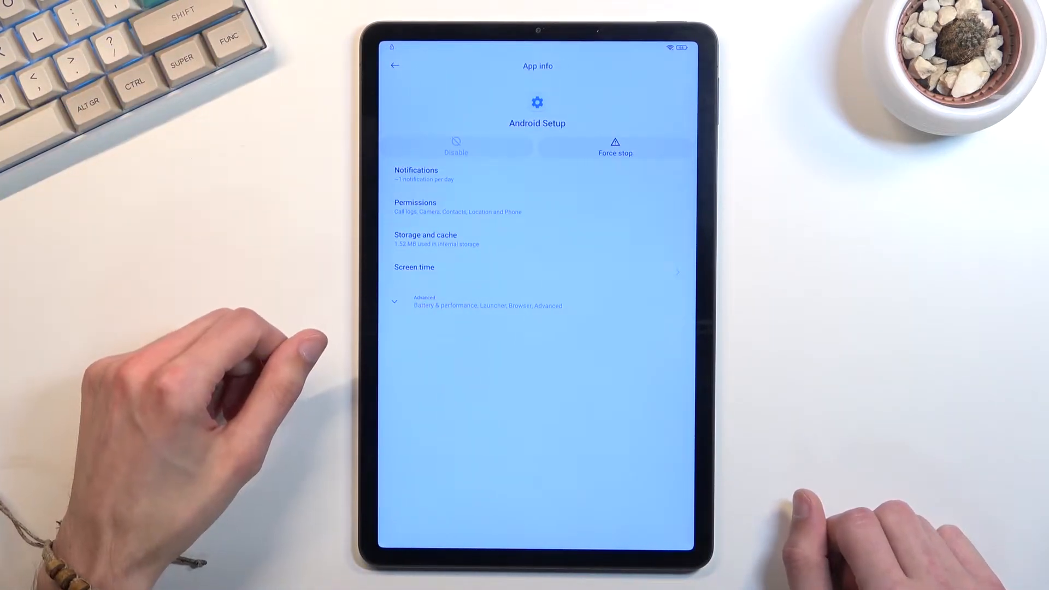
{"action": "left_click", "coordinate": [615, 143]}
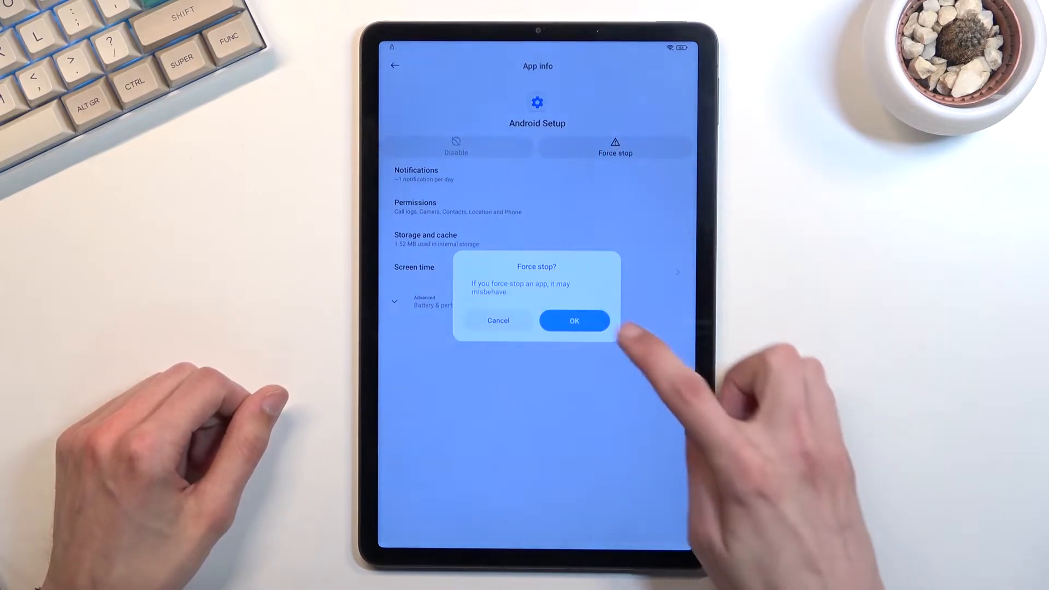
{"action": "left_click", "coordinate": [574, 320]}
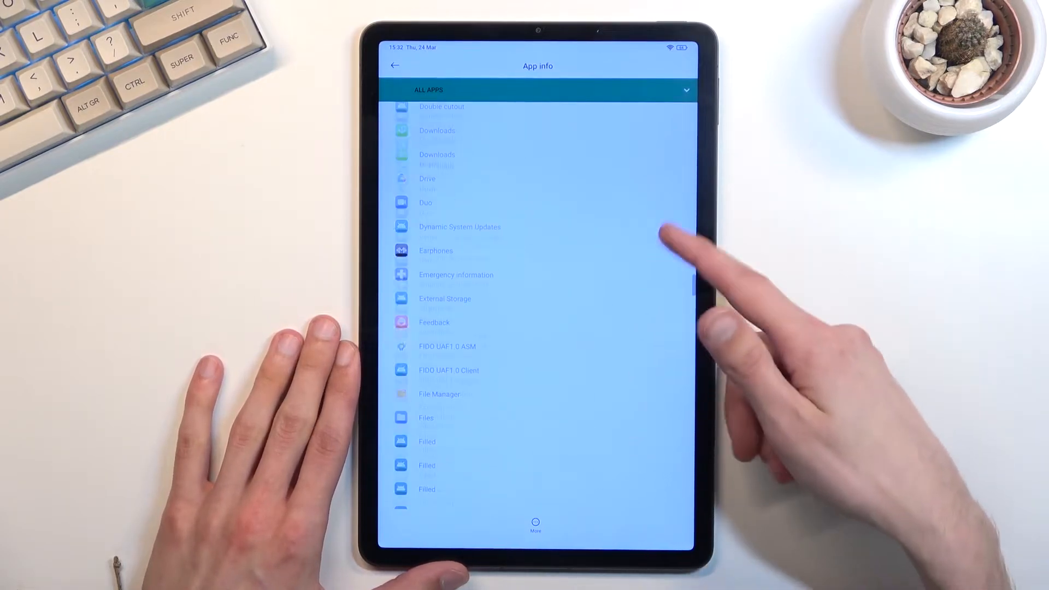
Find Google Play services in the app list, disable it, and go back.
{"action": "scroll", "scroll_direction": "down", "scroll_amount": 3}
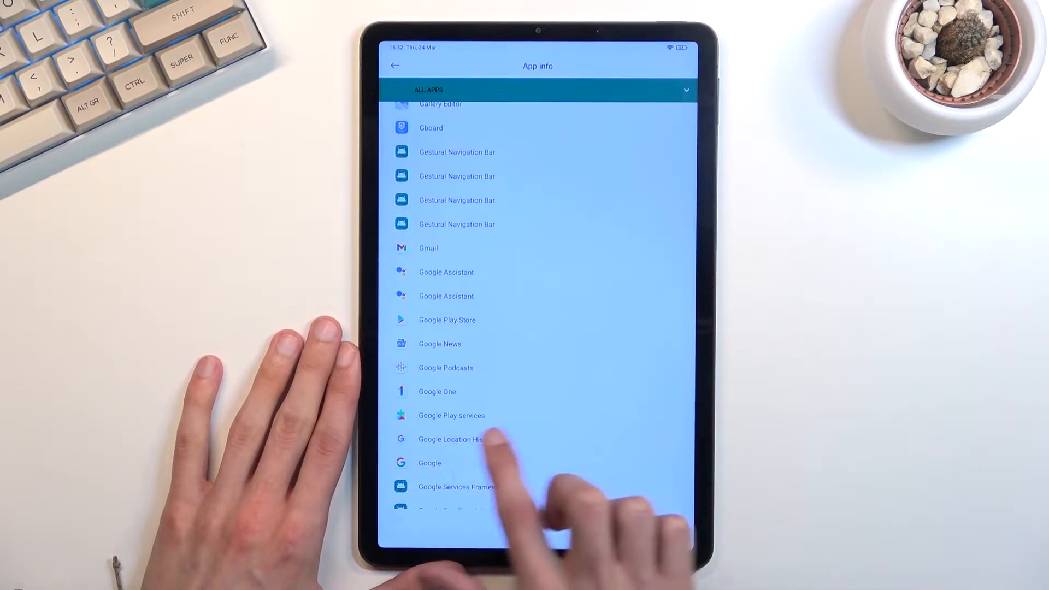
{"action": "left_click", "coordinate": [451, 415]}
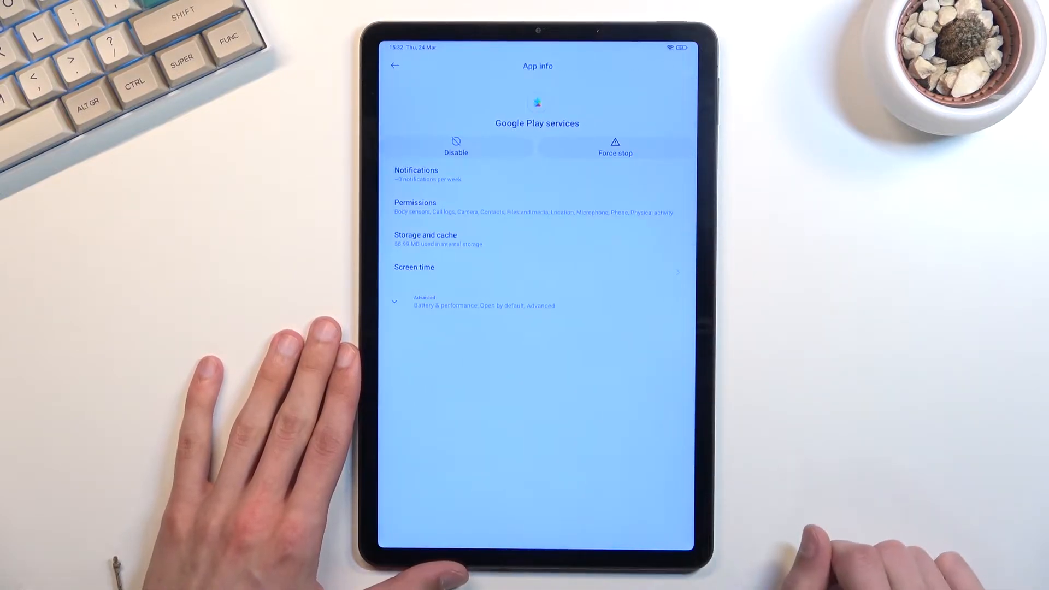
{"action": "left_click", "coordinate": [455, 146]}
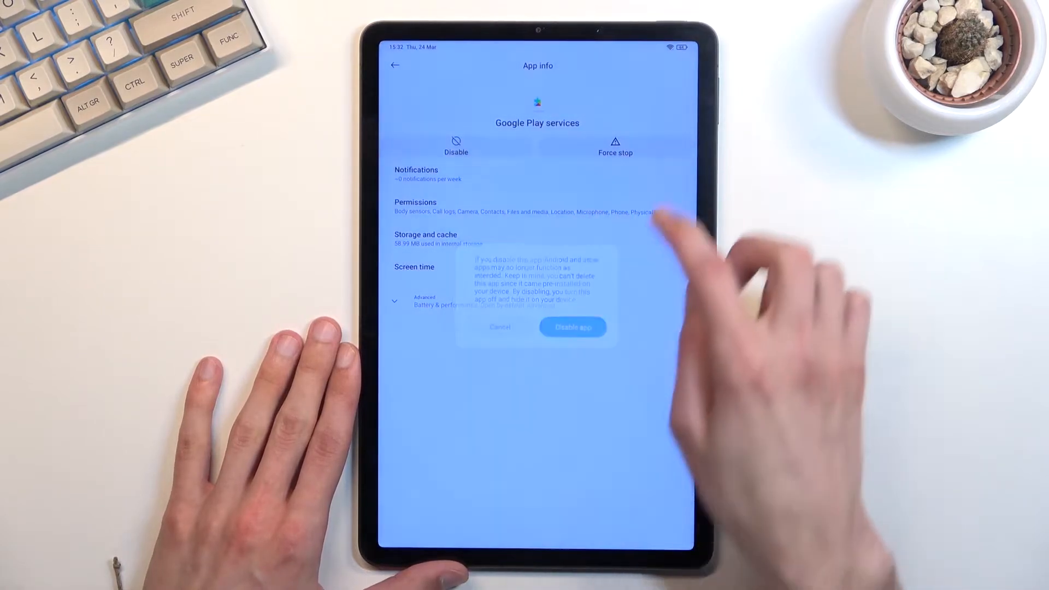
{"action": "left_click", "coordinate": [573, 327]}
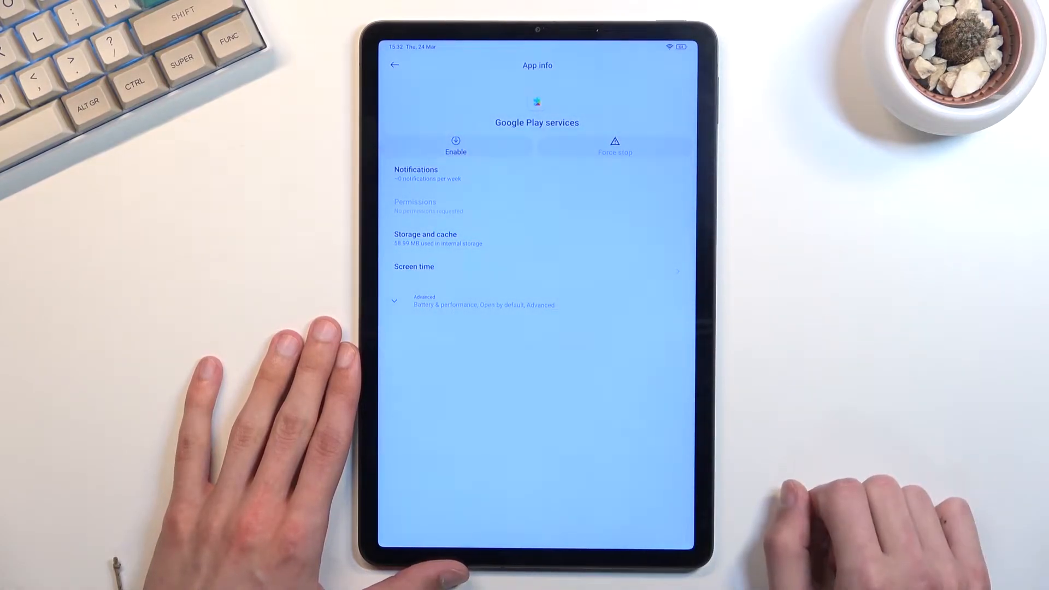
{"action": "left_click", "coordinate": [394, 64]}
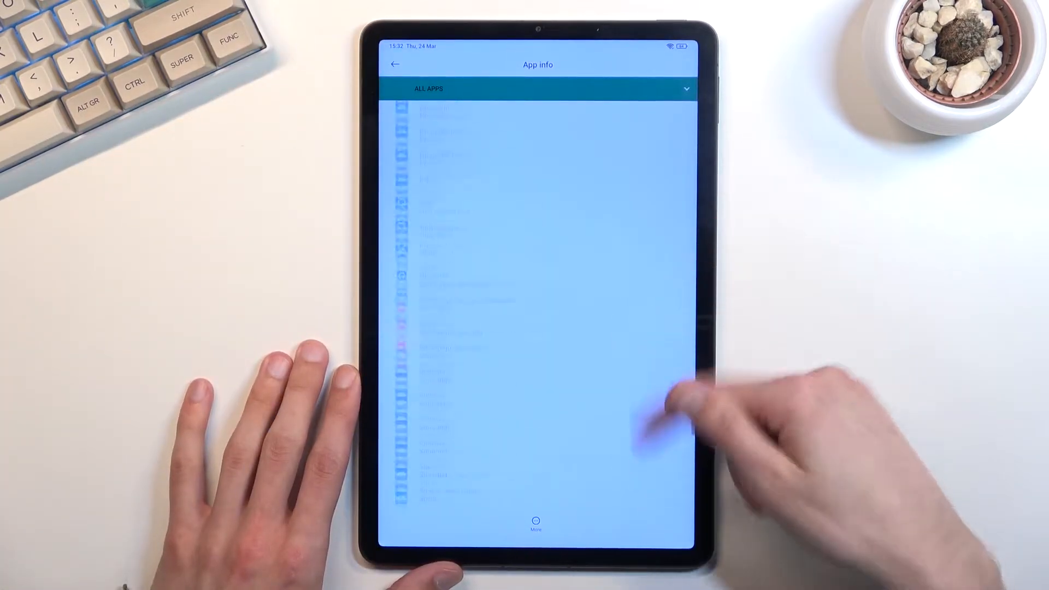
Scroll down the All apps list and launch the Settings app.
{"action": "scroll", "scroll_direction": "down", "scroll_amount": 3}
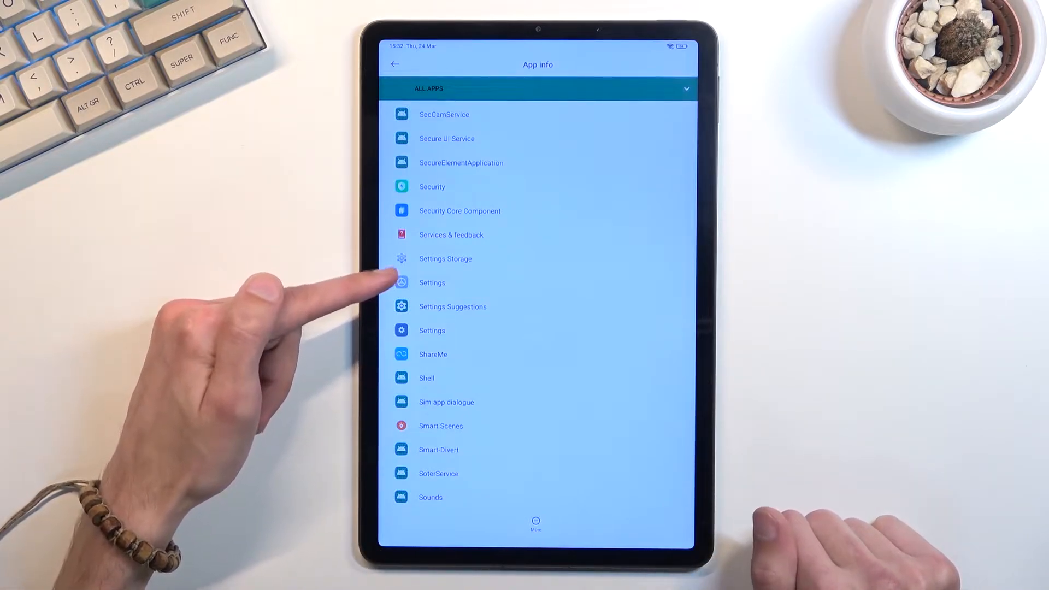
{"action": "left_click", "coordinate": [432, 282]}
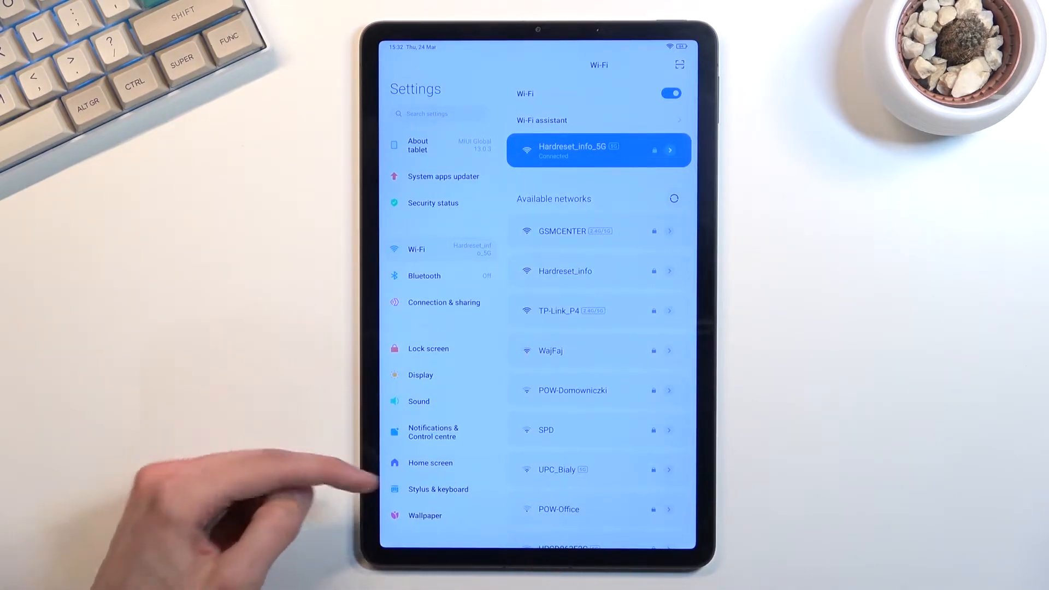
Scroll the Settings menu and enter the Additional settings page.
{"action": "scroll", "scroll_direction": "down", "scroll_amount": 3}
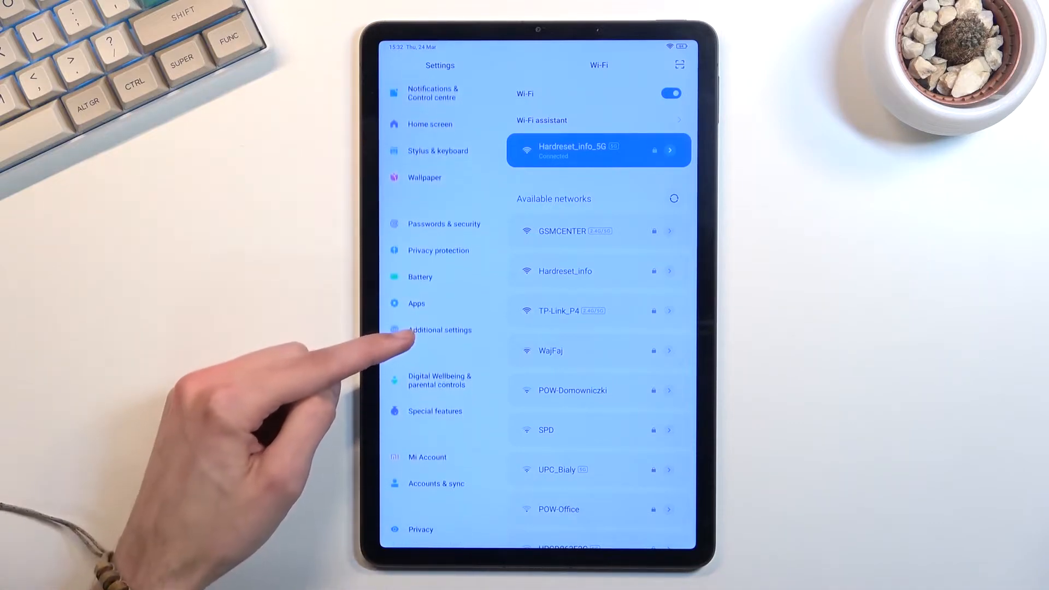
{"action": "left_click", "coordinate": [439, 330]}
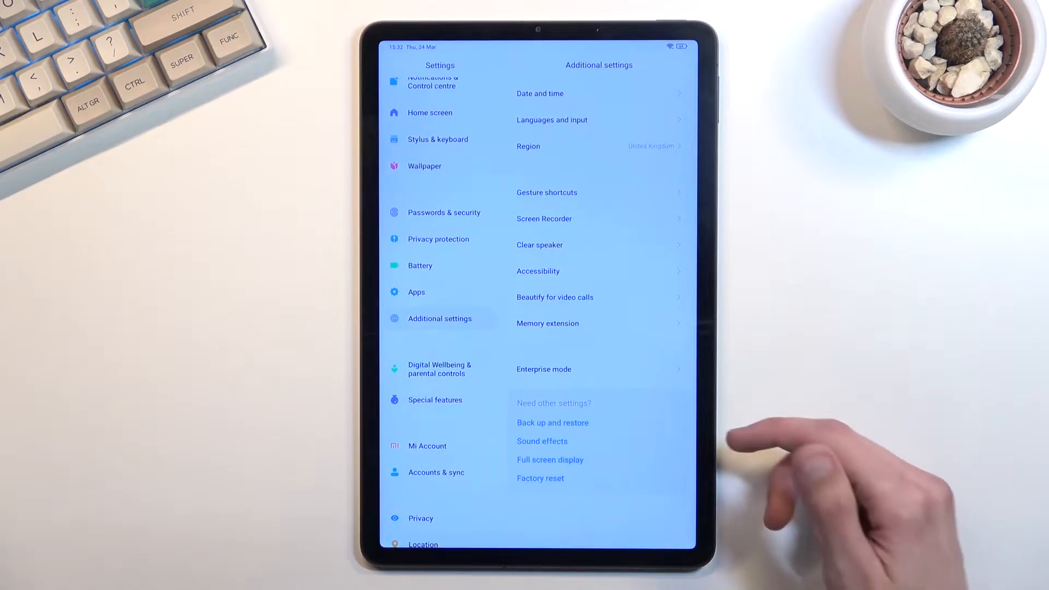
Open Accessibility under Additional settings, ending with the MIUI power menu showing.
{"action": "left_click", "coordinate": [538, 271]}
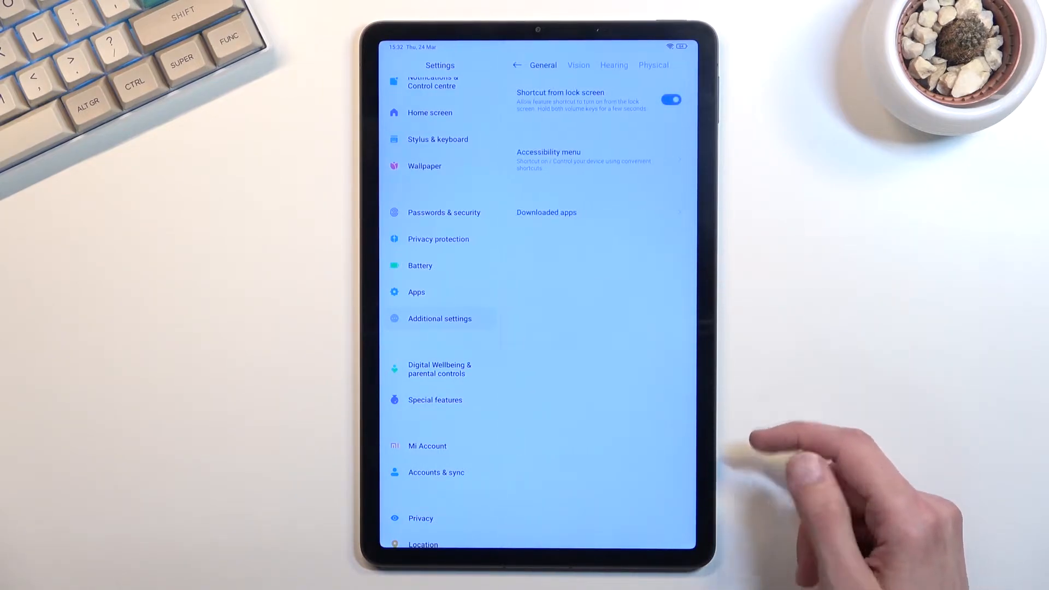
{"action": "left_click", "coordinate": [548, 152]}
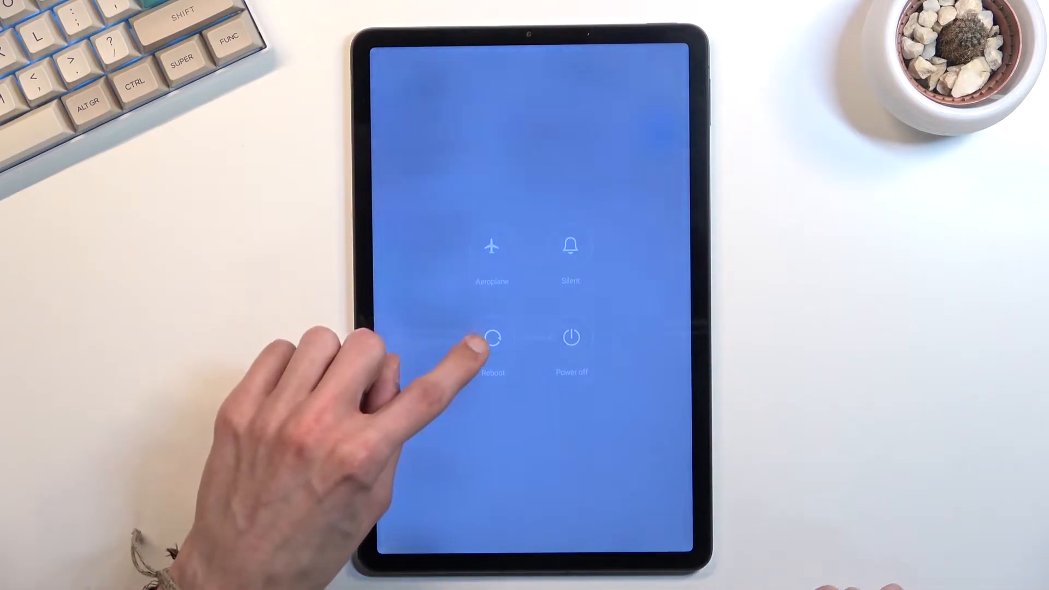
Reboot the tablet so setup returns to the network step on Hardreset_info_5G.
{"action": "left_click", "coordinate": [491, 337]}
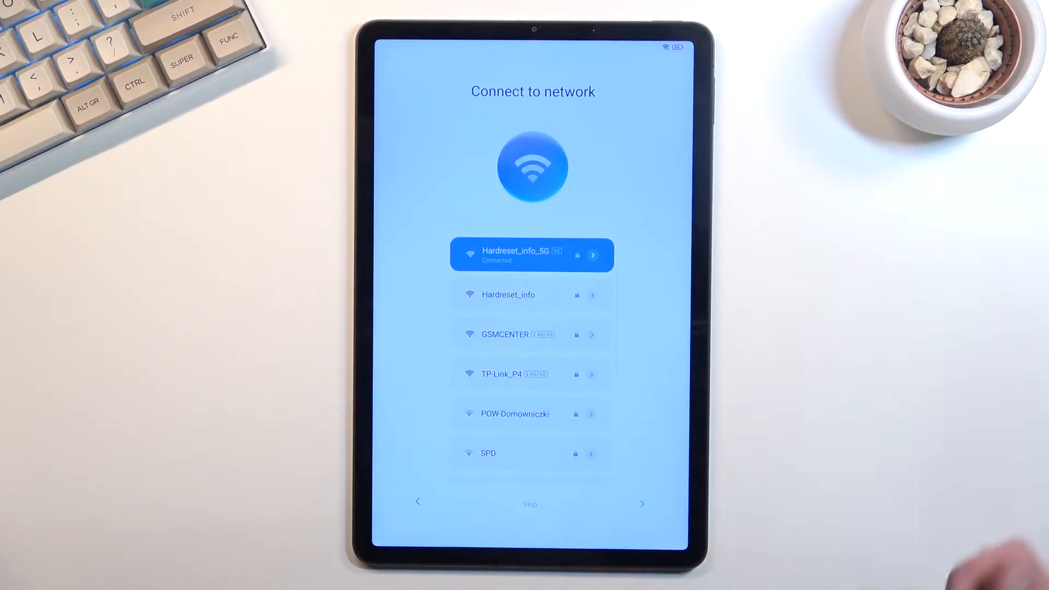
Continue past the Connect to network screen toward the Google Play services notice.
{"action": "left_click", "coordinate": [642, 504]}
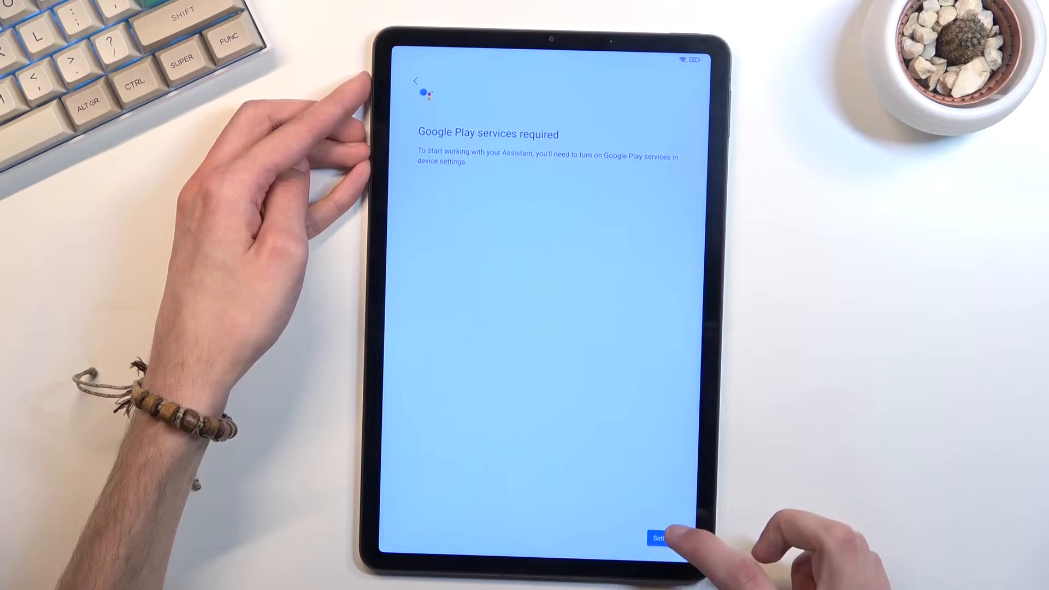
{"action": "left_click", "coordinate": [662, 536]}
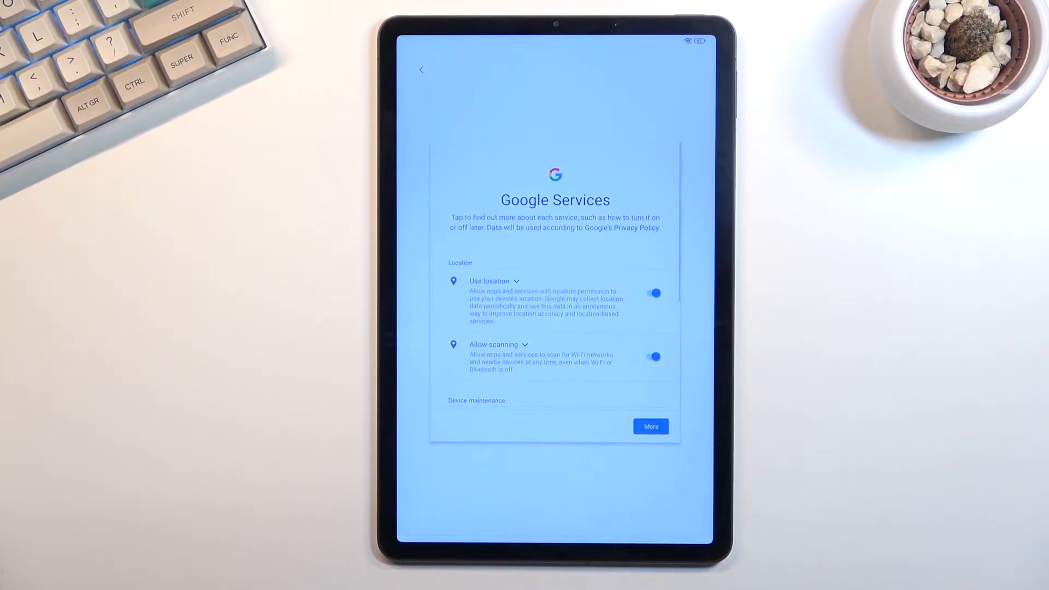
Accept Google services and additional apps, skip screen lock, and get past Gestures.
{"action": "left_click", "coordinate": [650, 426]}
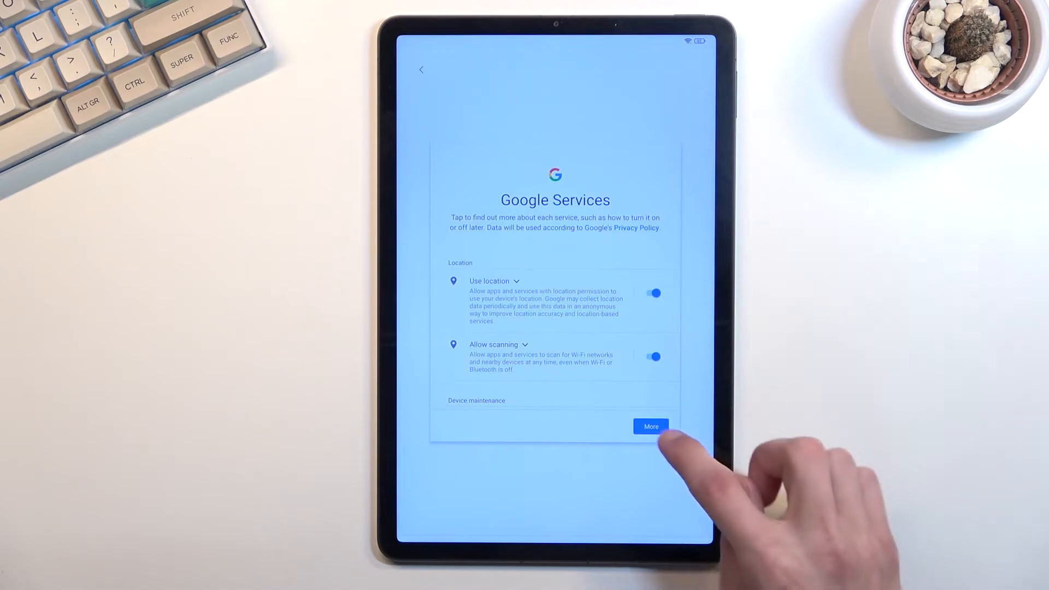
{"action": "left_click", "coordinate": [651, 426]}
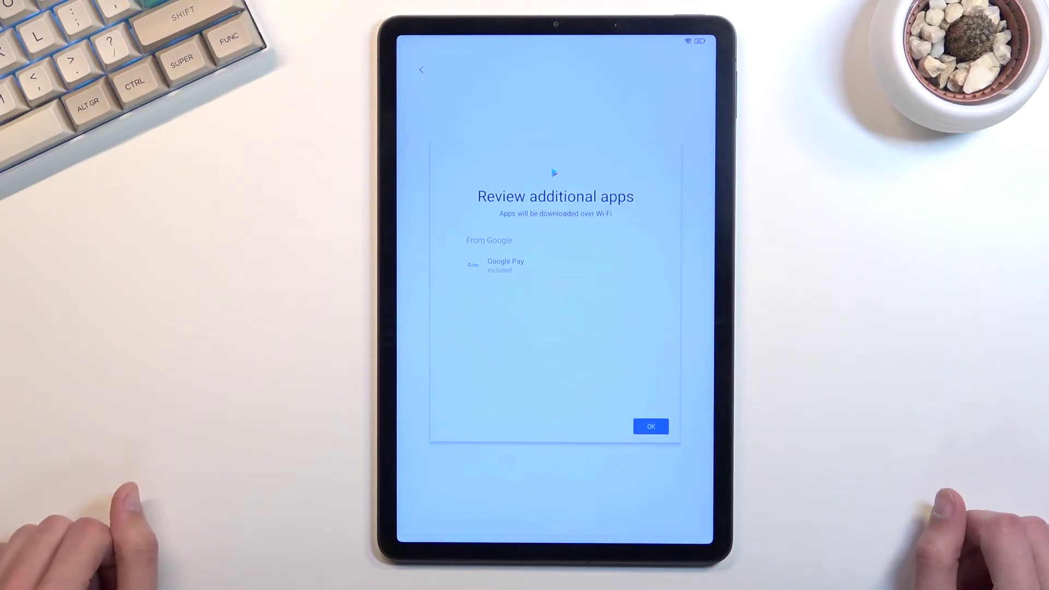
{"action": "left_click", "coordinate": [651, 426]}
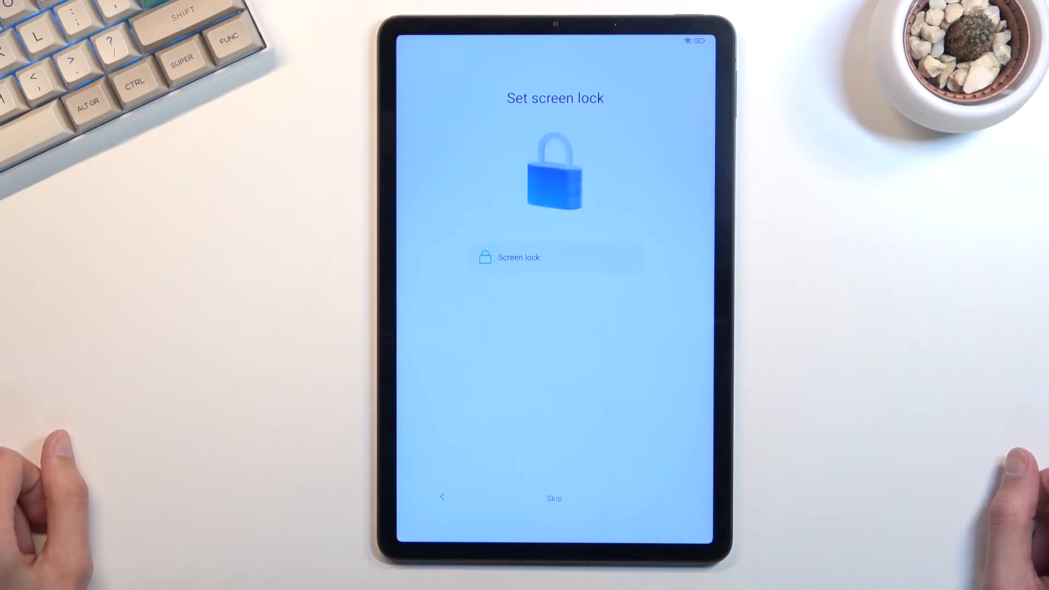
{"action": "left_click", "coordinate": [553, 498]}
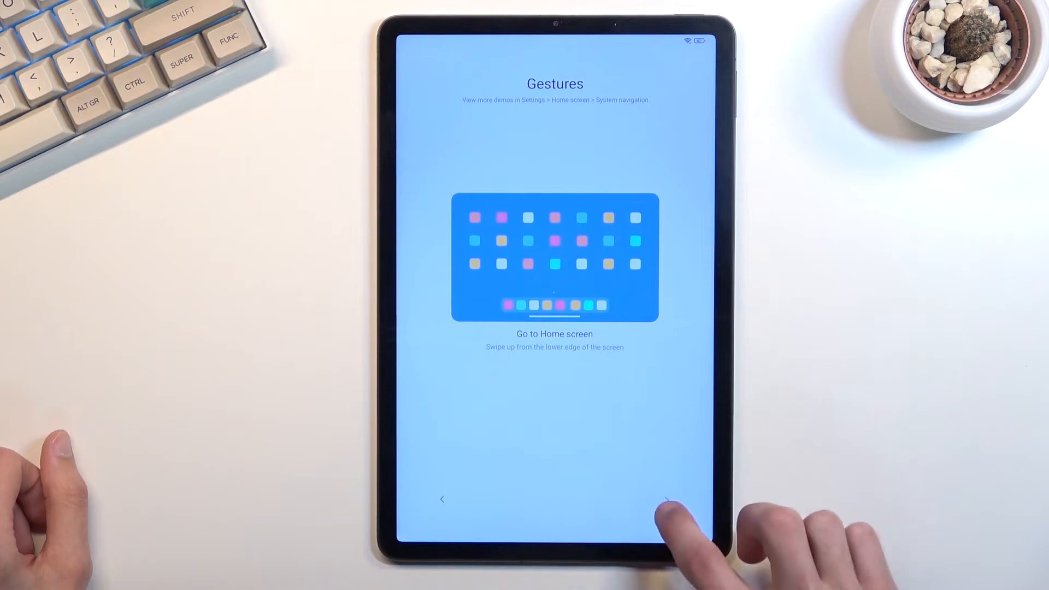
{"action": "left_click", "coordinate": [667, 504]}
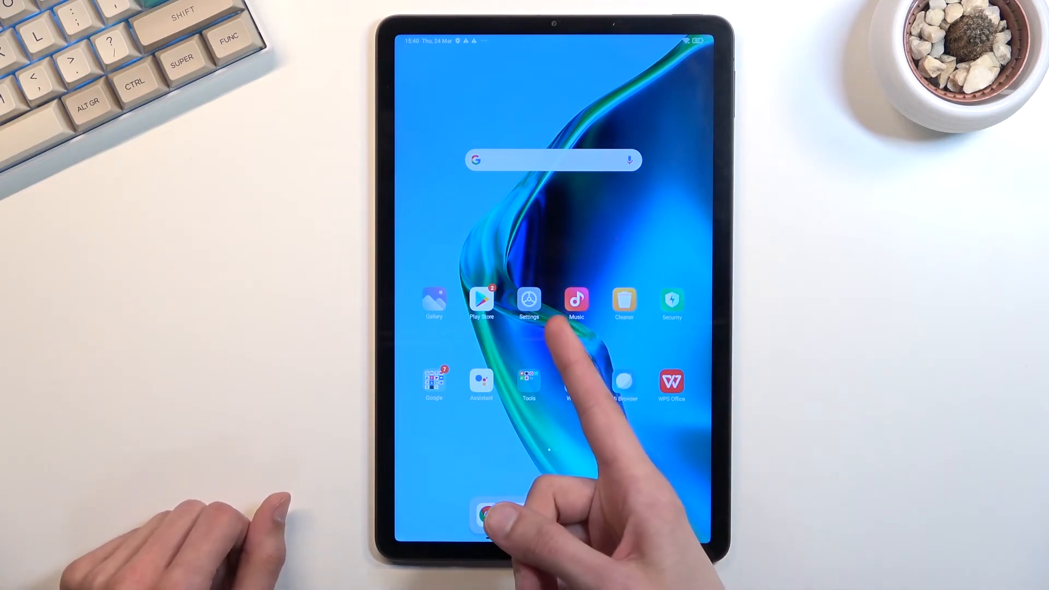
Go to the Factory reset page under Settings > About tablet.
{"action": "left_click", "coordinate": [528, 299]}
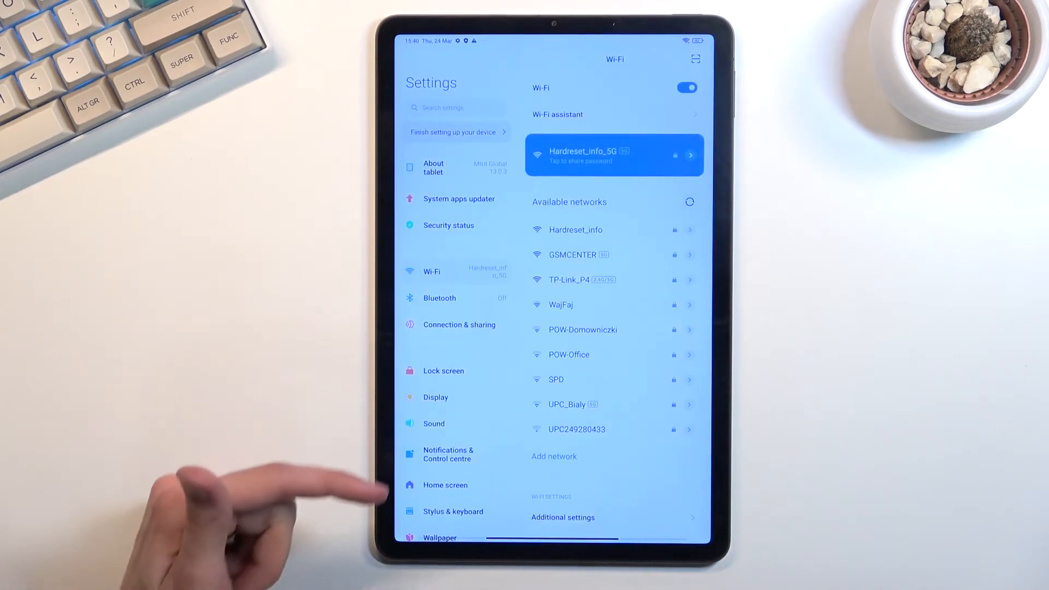
{"action": "scroll", "scroll_direction": "down", "scroll_amount": 3}
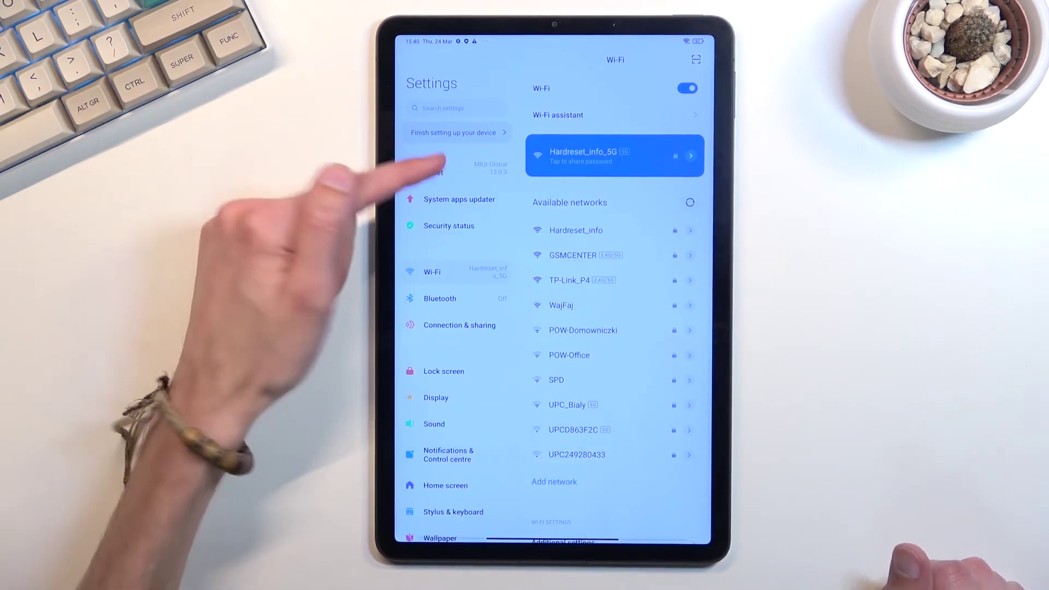
{"action": "left_click", "coordinate": [444, 166]}
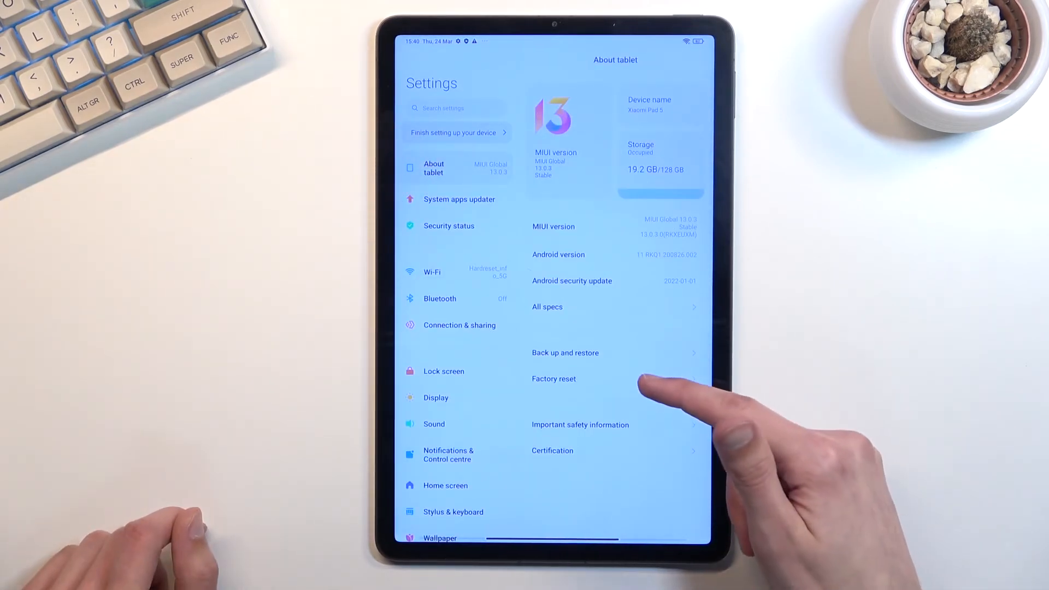
{"action": "left_click", "coordinate": [553, 378]}
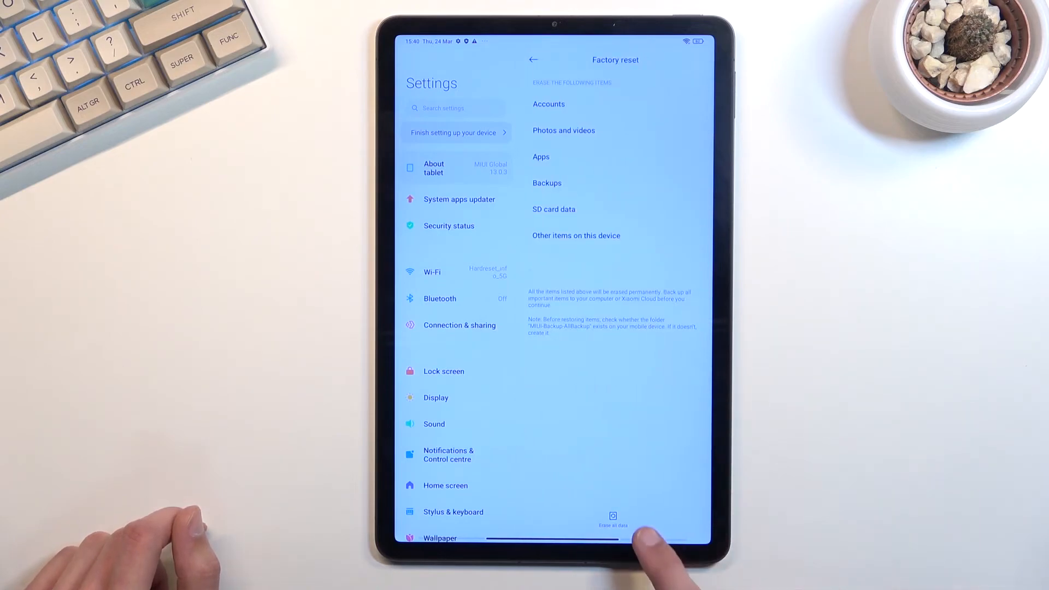
Choose Erase all data without backup and accept the first erase warning.
{"action": "left_click", "coordinate": [613, 515]}
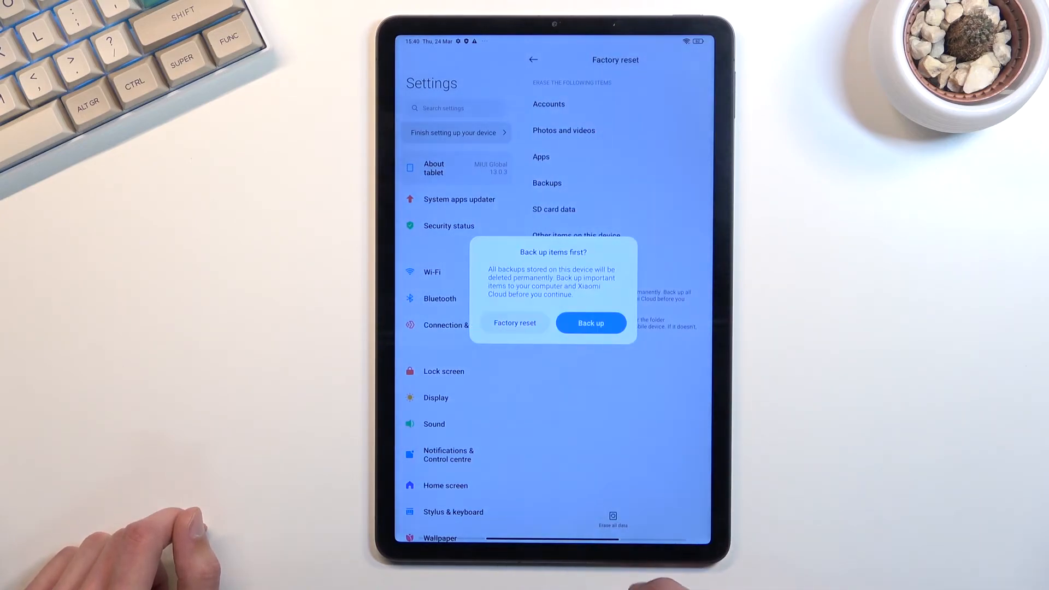
{"action": "left_click", "coordinate": [514, 323]}
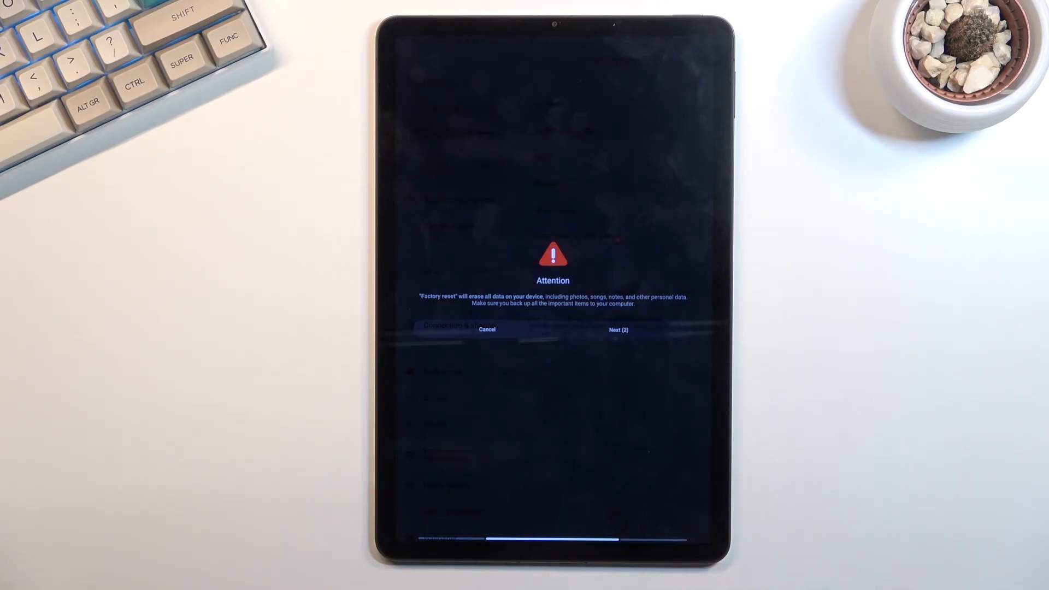
{"action": "left_click", "coordinate": [618, 329]}
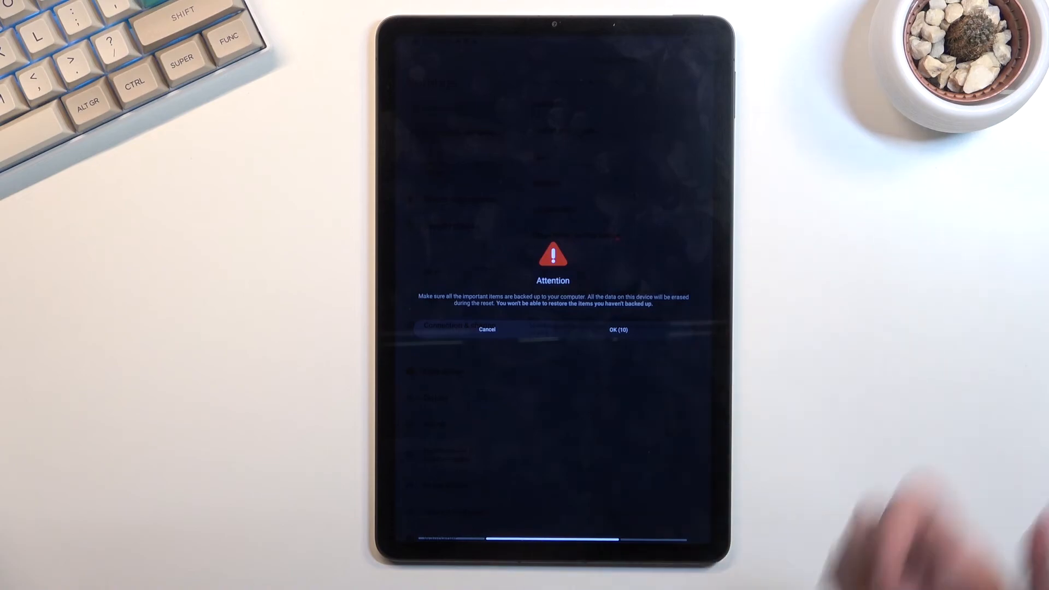